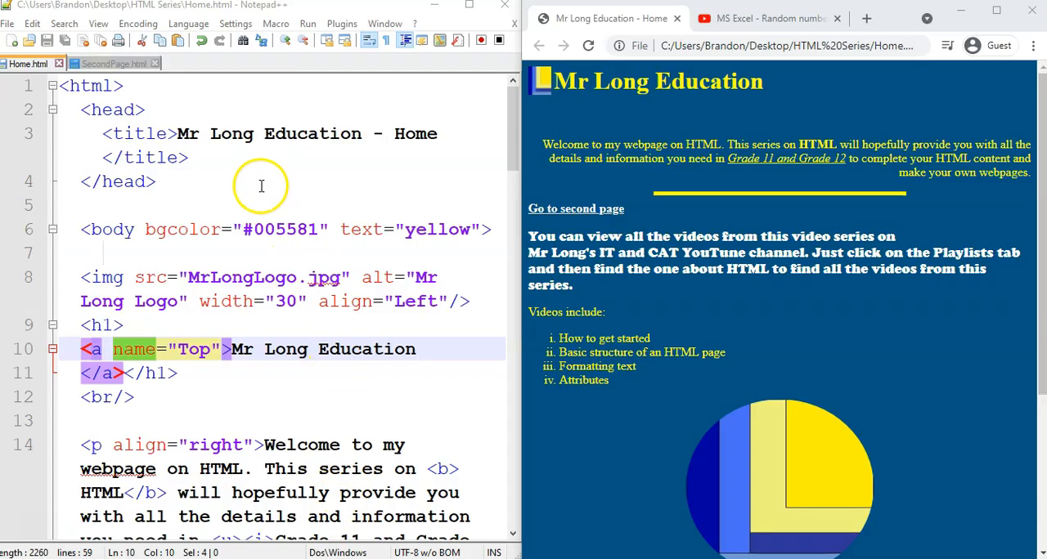
pyautogui.moveTo(601, 90)
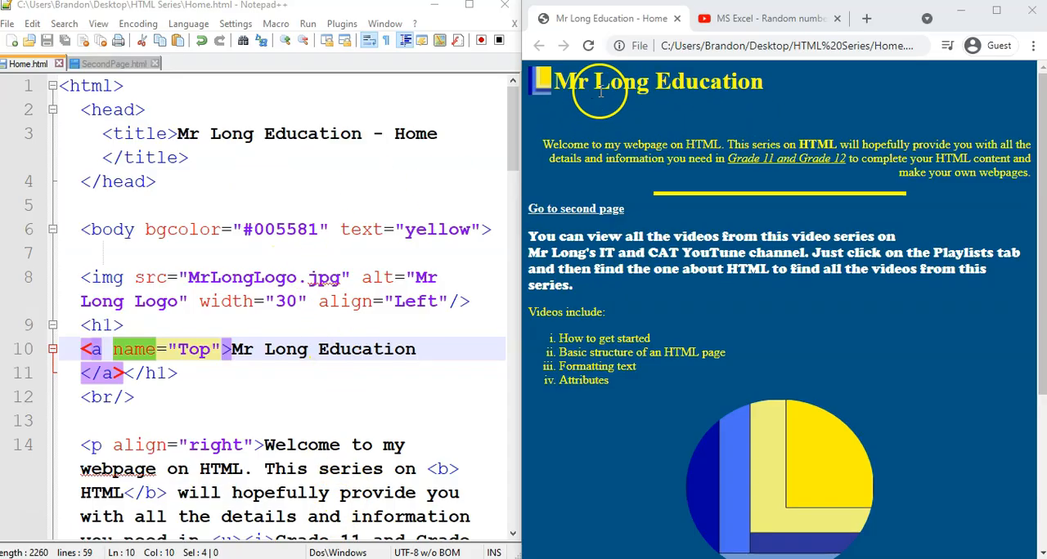
pyautogui.moveTo(82, 420)
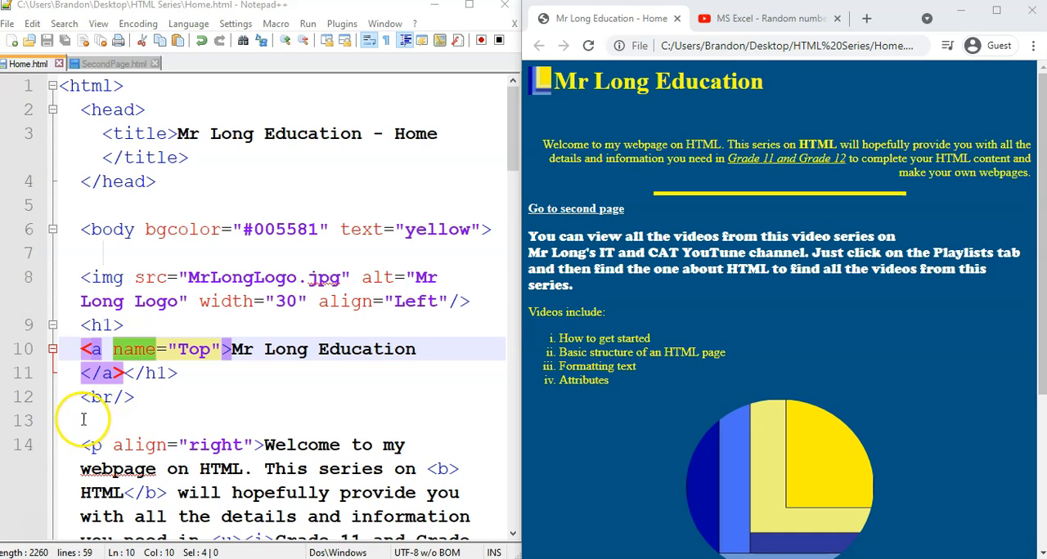
# Type "Don't do it the long way, do it the Mr Long way!" under the heading and reload Chrome.
pyautogui.write('Don')
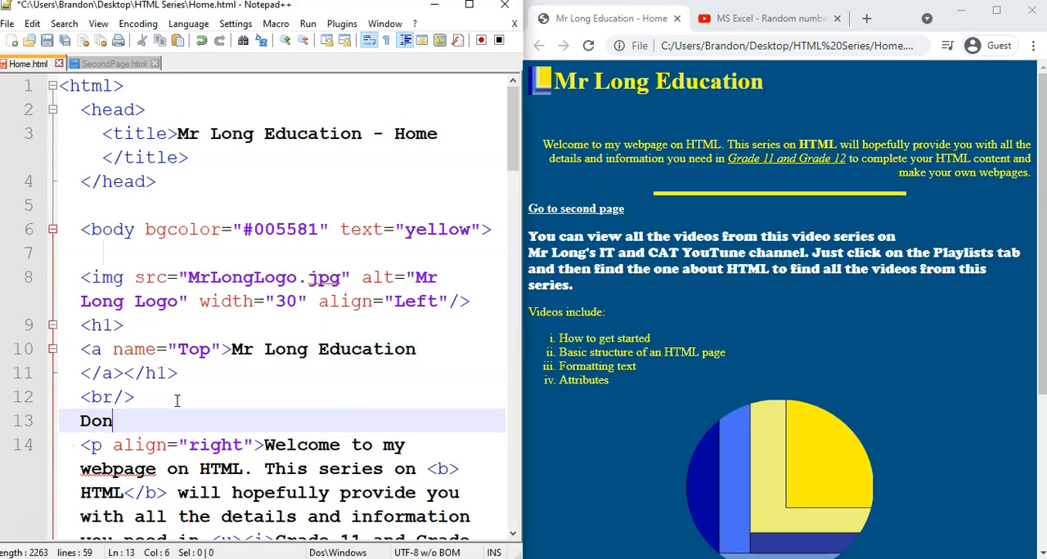
pyautogui.write("'t do it the long")
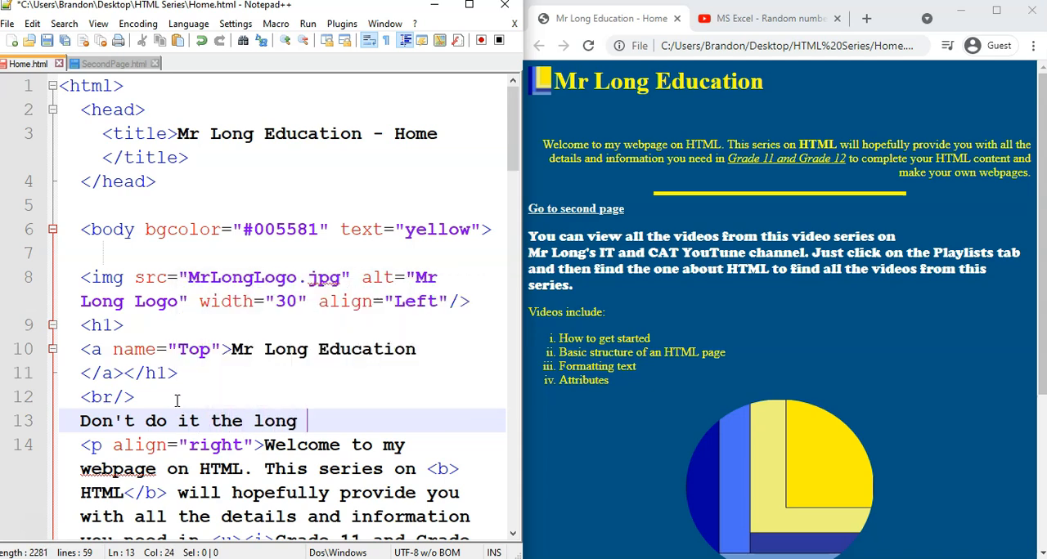
pyautogui.write('way, do it the Mr Long way!')
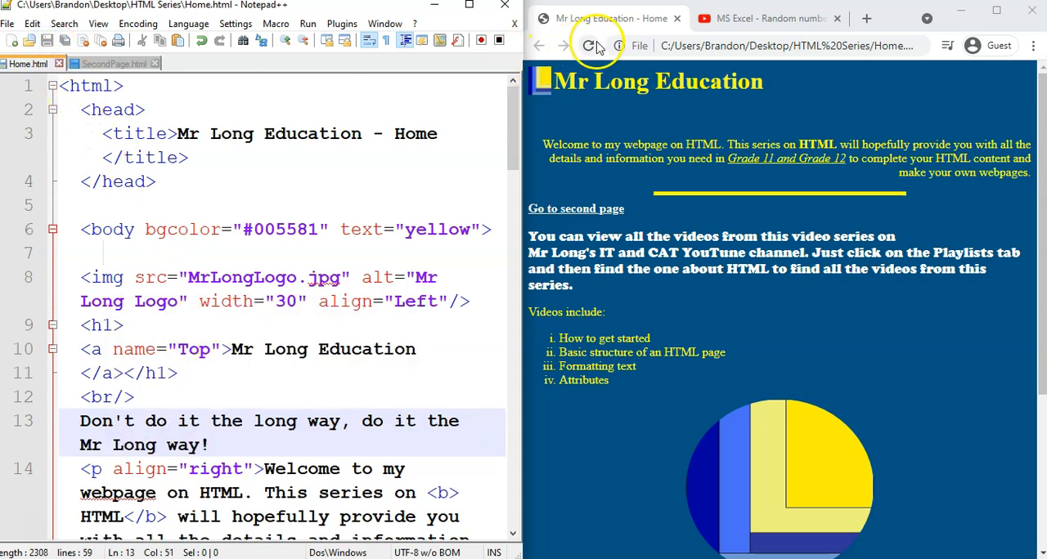
pyautogui.click(602, 45)
pyautogui.write('<')
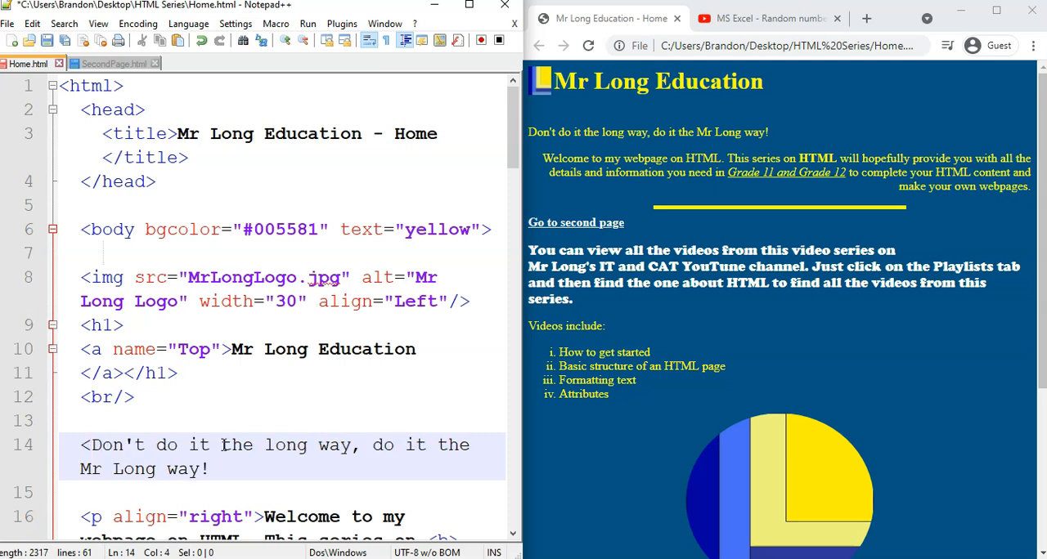
# Wrap the sentence in <marquee></marquee> tags on its own line and reload the preview.
pyautogui.write('marquee>')
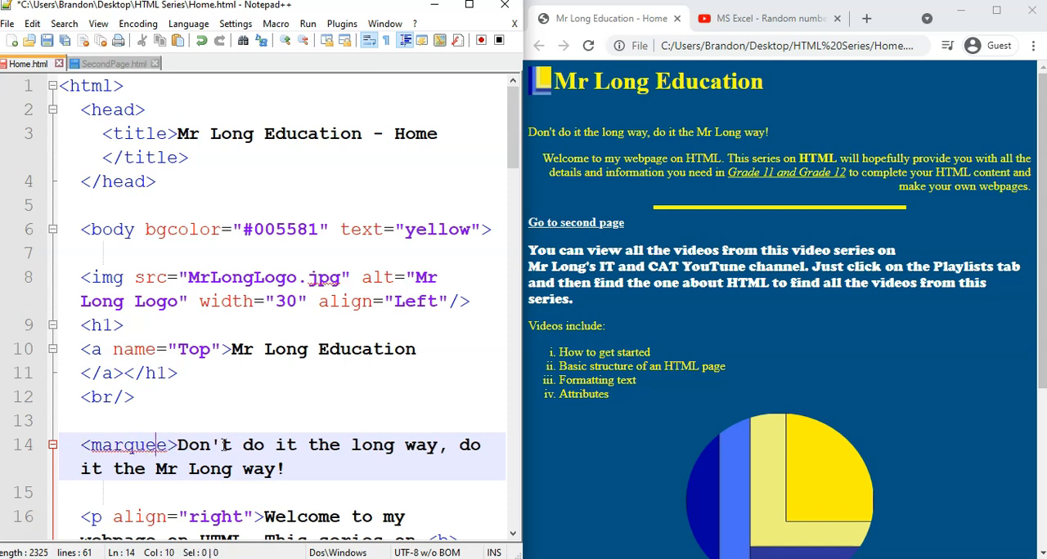
pyautogui.press('Enter')
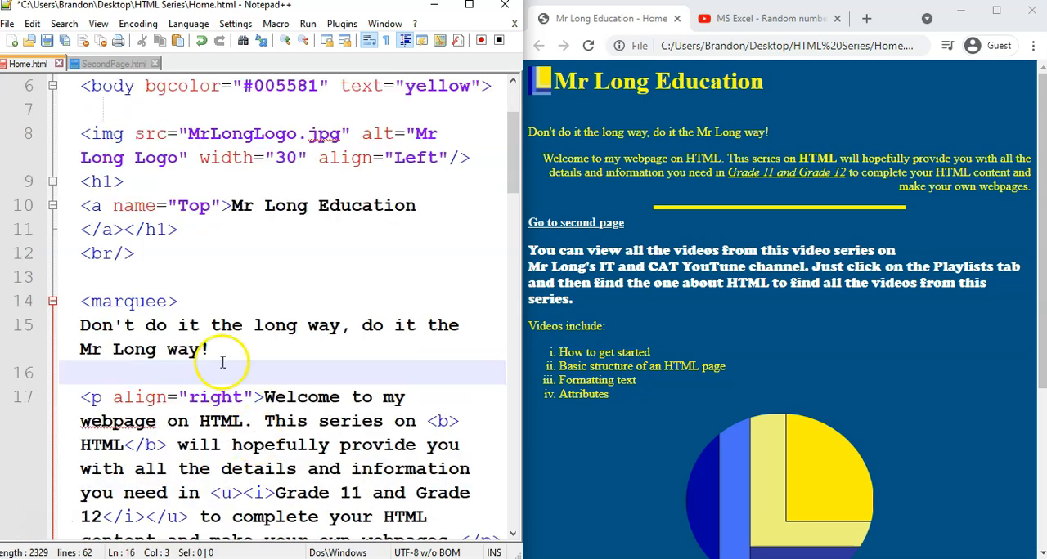
pyautogui.write('</marquee>')
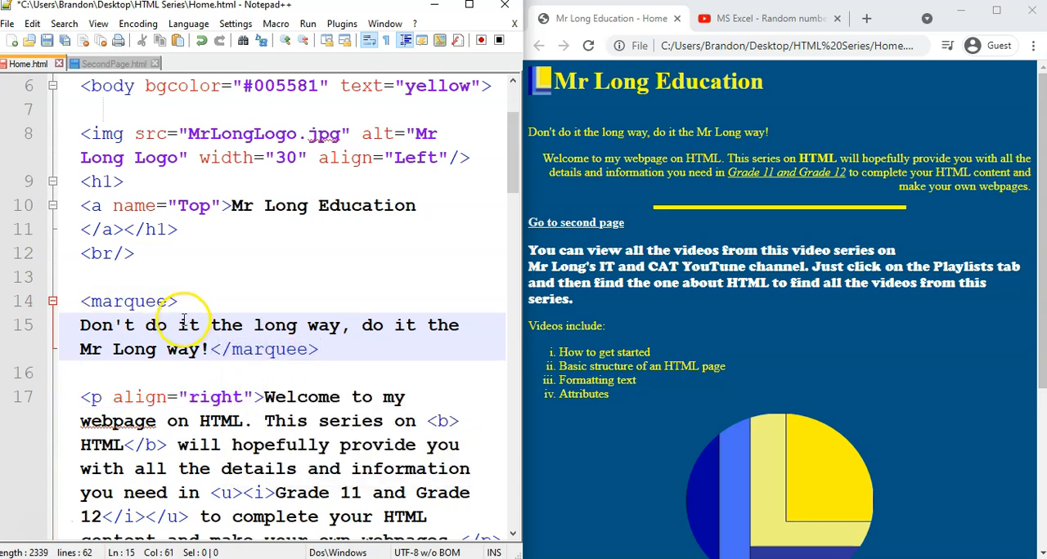
pyautogui.doubleClick(126, 301)
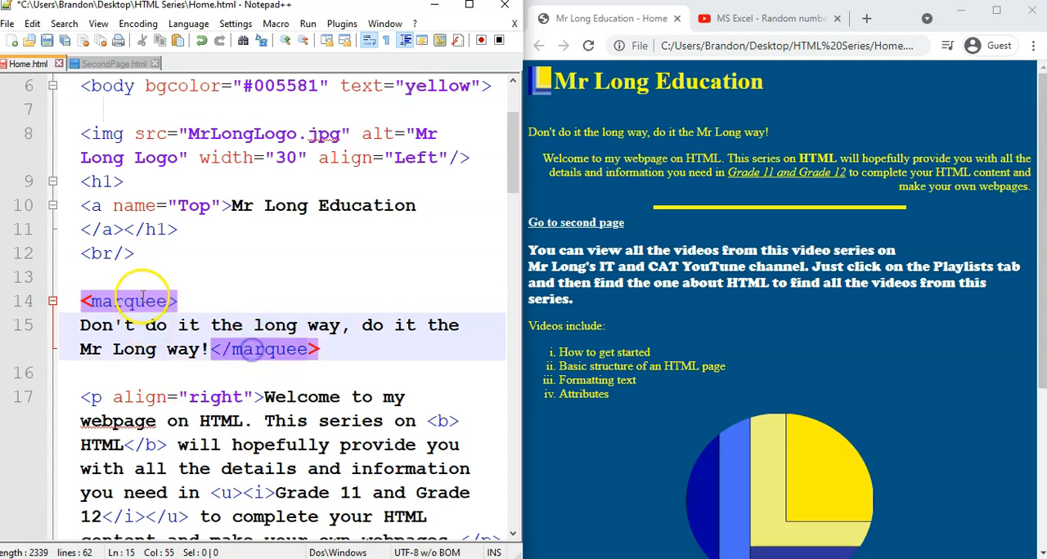
pyautogui.click(590, 45)
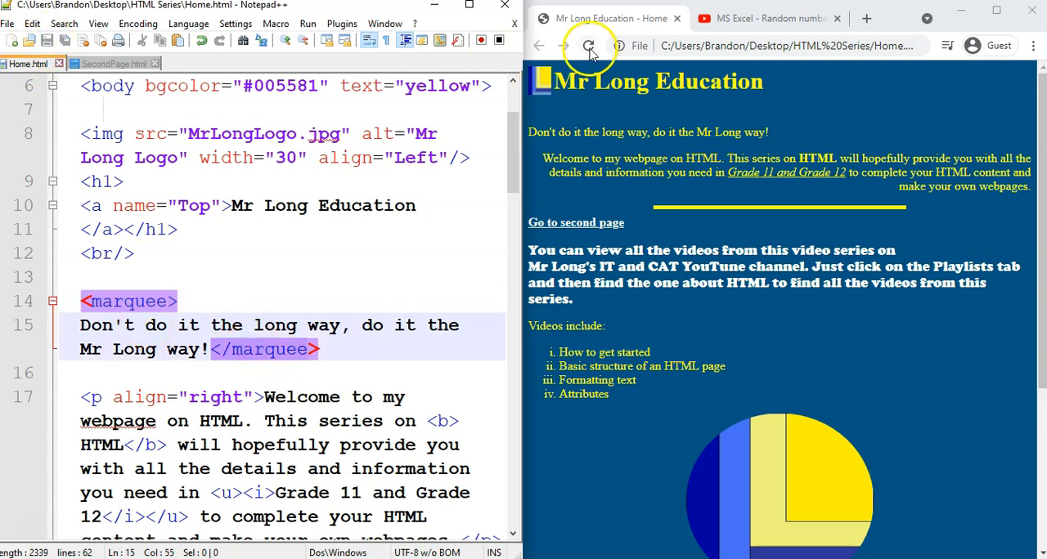
pyautogui.click(588, 45)
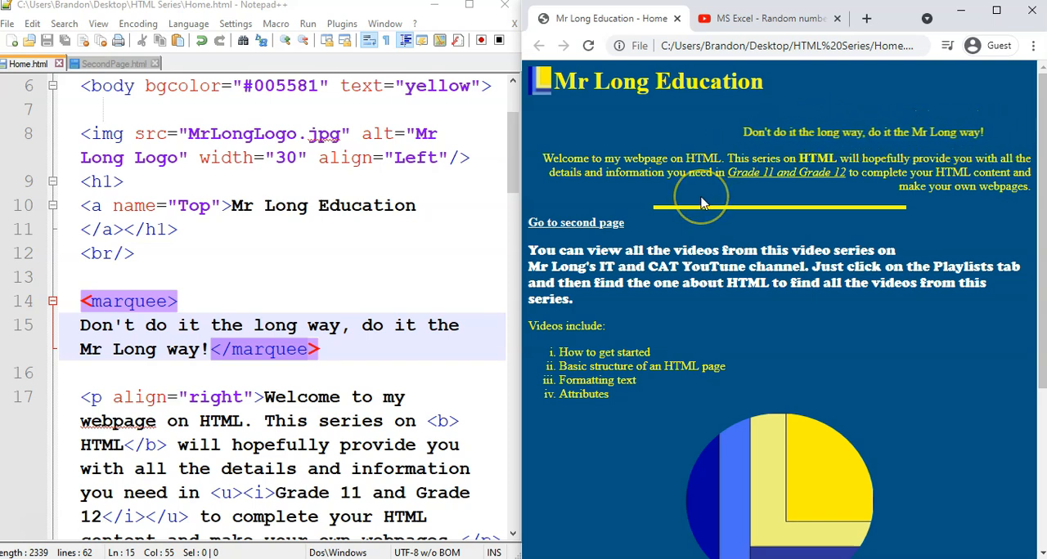
pyautogui.moveTo(583, 136)
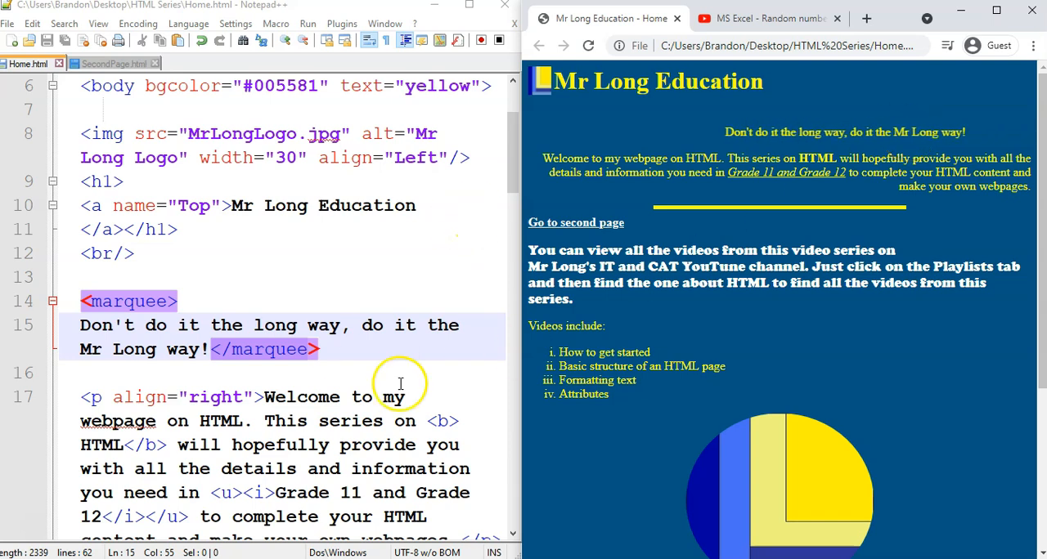
# Wrap 'Just click' in <del></del> tags and reload Chrome to show it struck through.
pyautogui.scroll(-3)
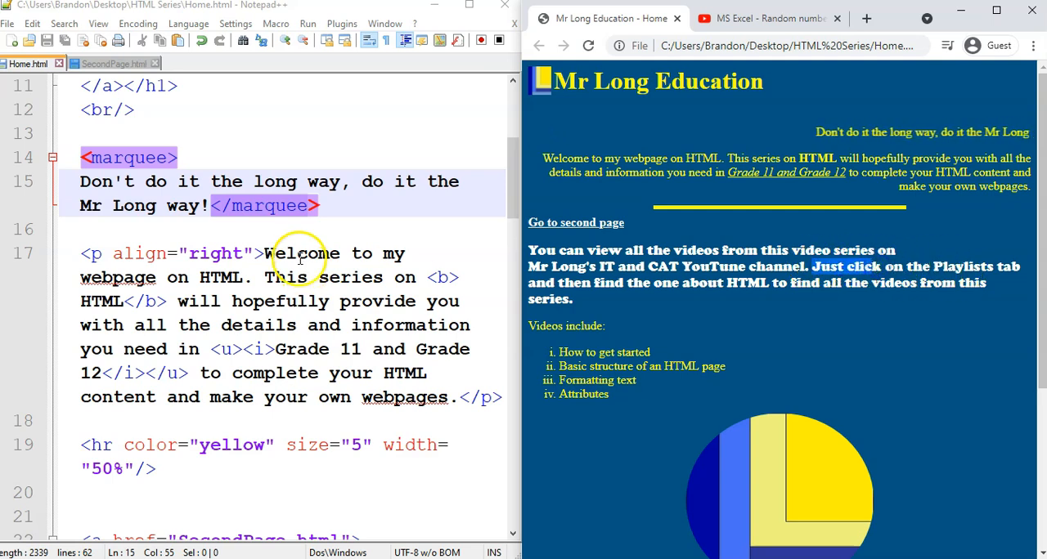
pyautogui.scroll(-3)
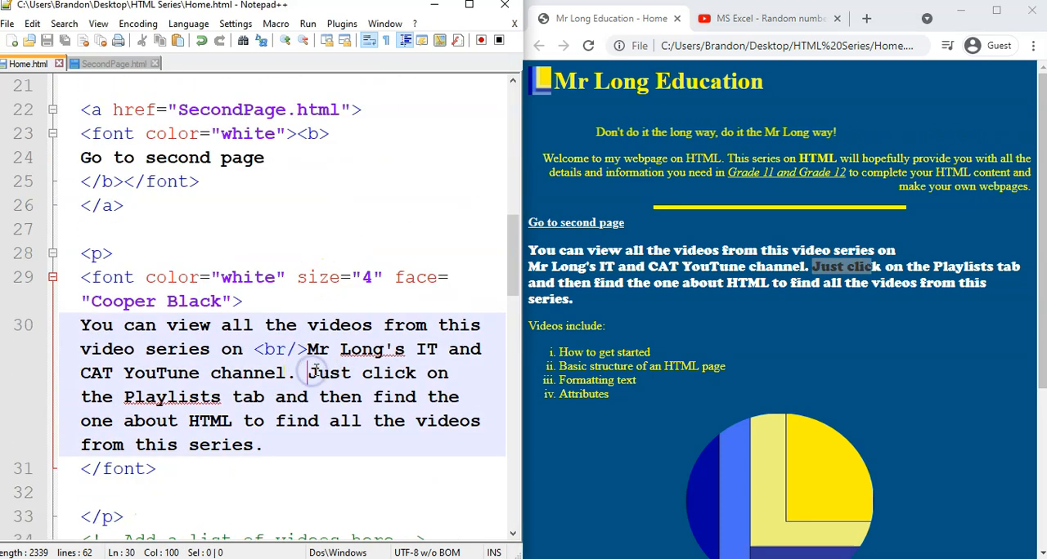
pyautogui.write('<del>')
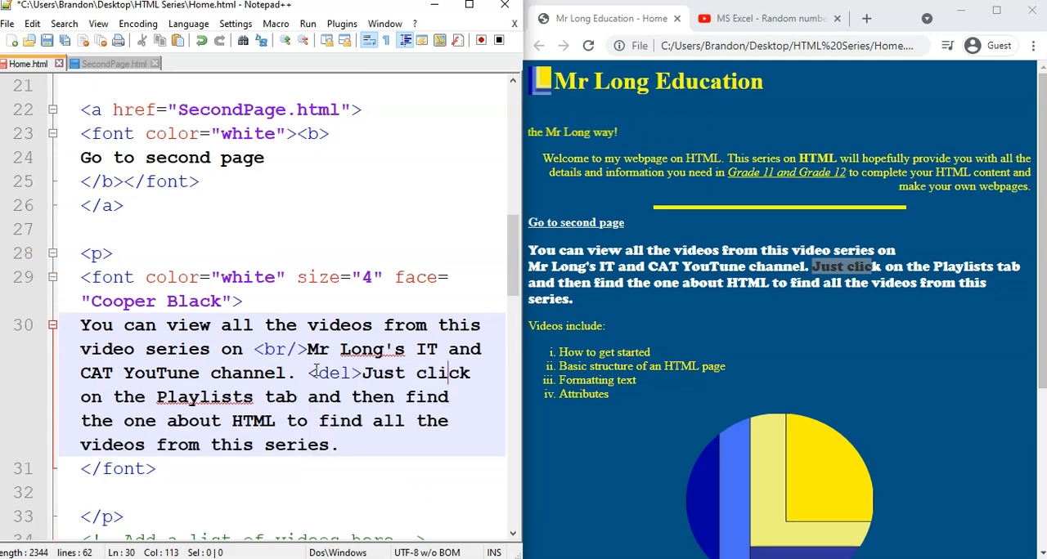
pyautogui.write('</del>')
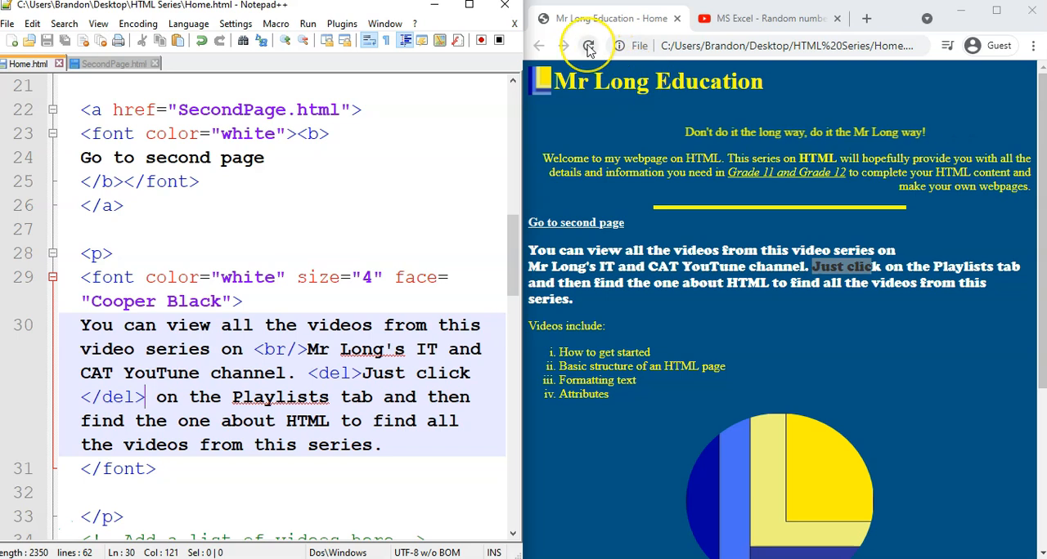
pyautogui.click(586, 46)
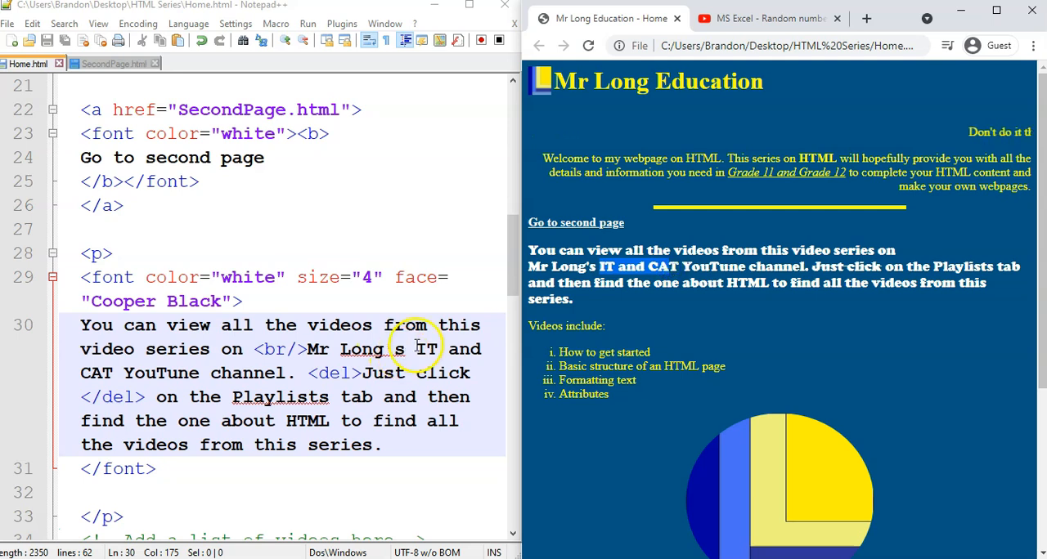
# Wrap 'IT and CAT' in <mark></mark> tags and reload Chrome to show the highlight.
pyautogui.write('mark>')
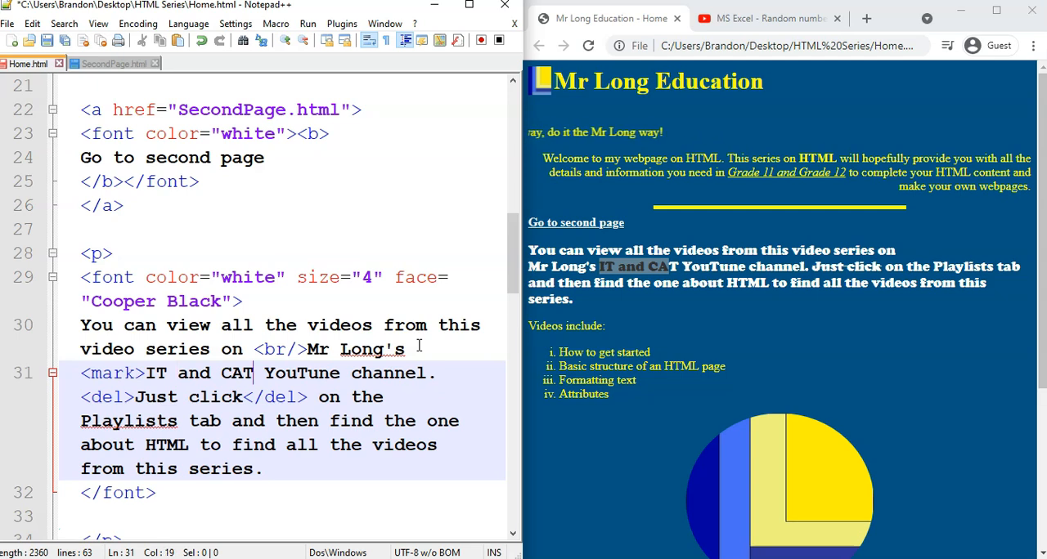
pyautogui.write('</mark>')
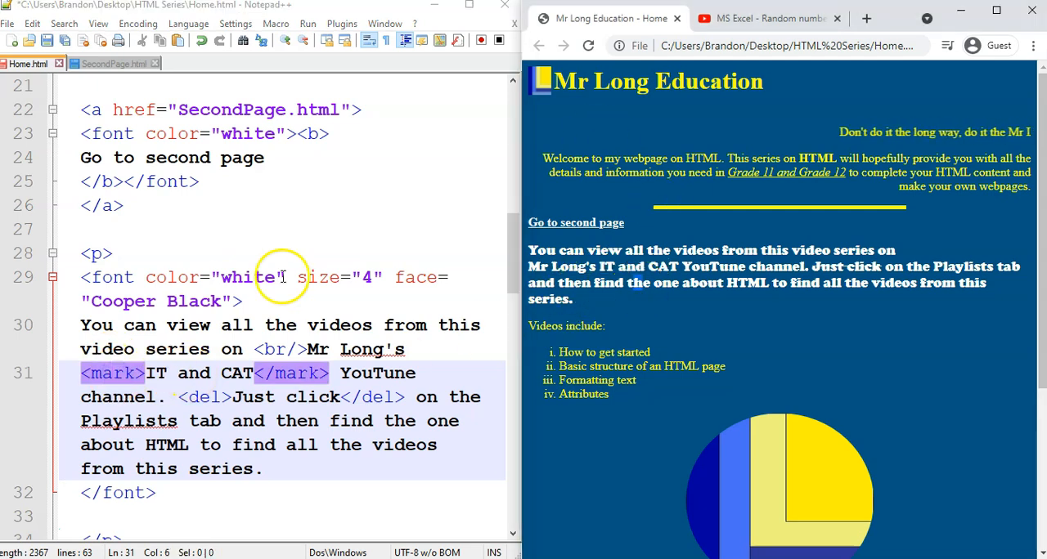
pyautogui.click(587, 46)
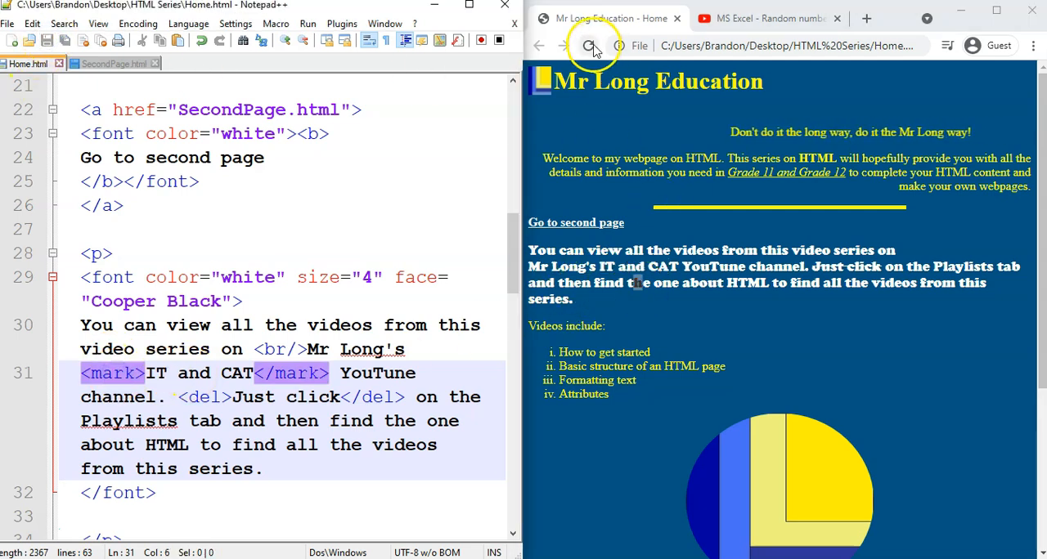
pyautogui.click(590, 45)
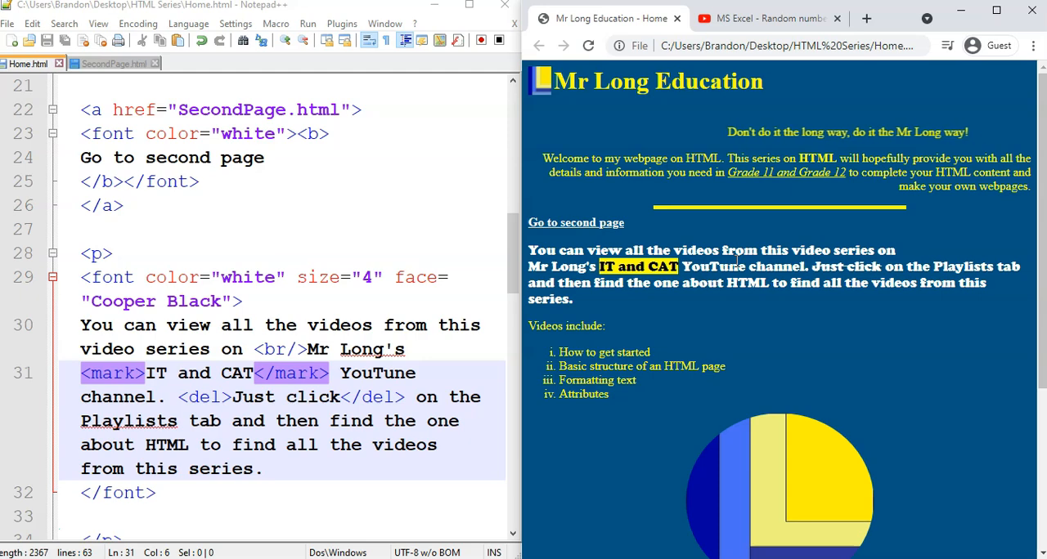
pyautogui.scroll(-3)
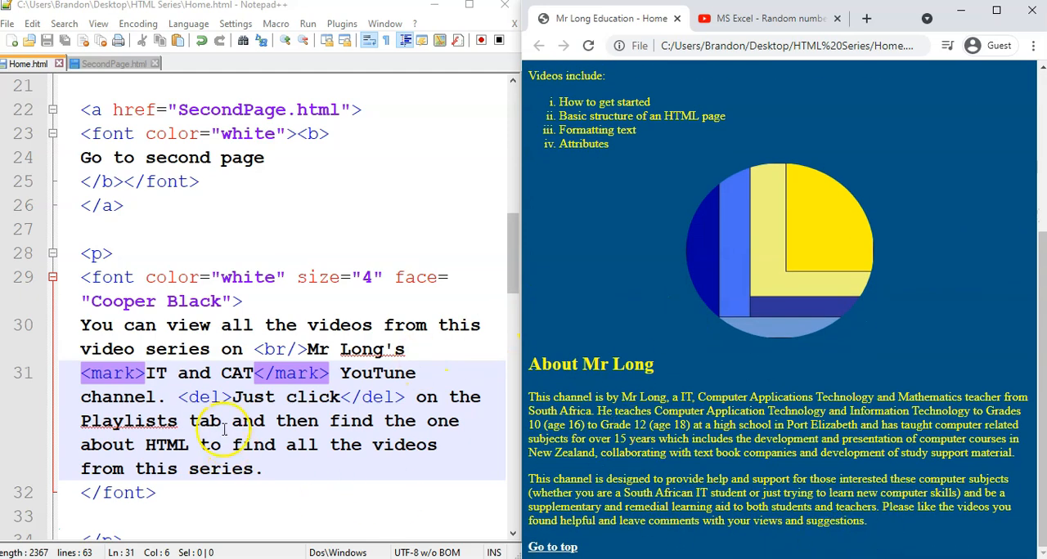
pyautogui.scroll(-3)
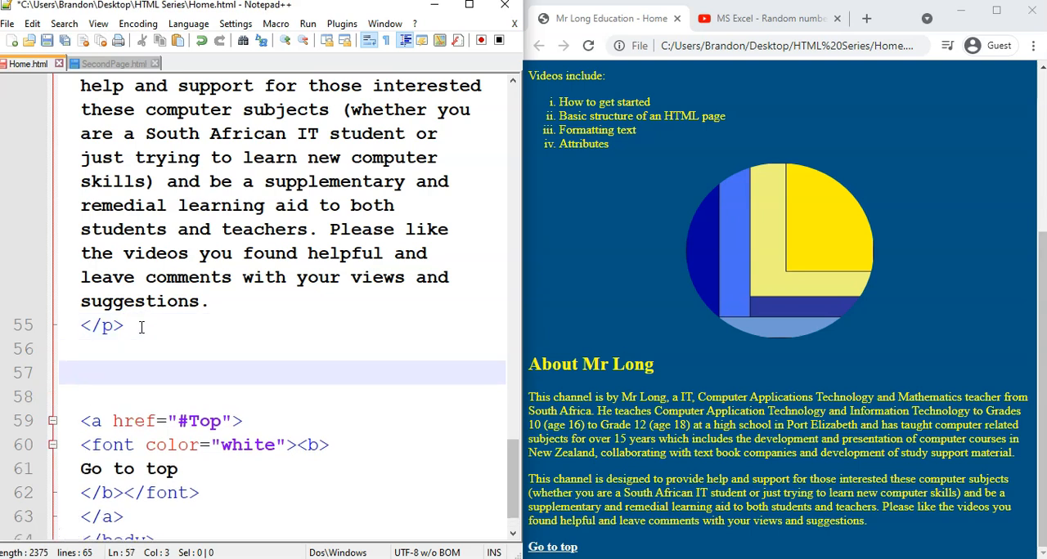
pyautogui.write('<iframe>')
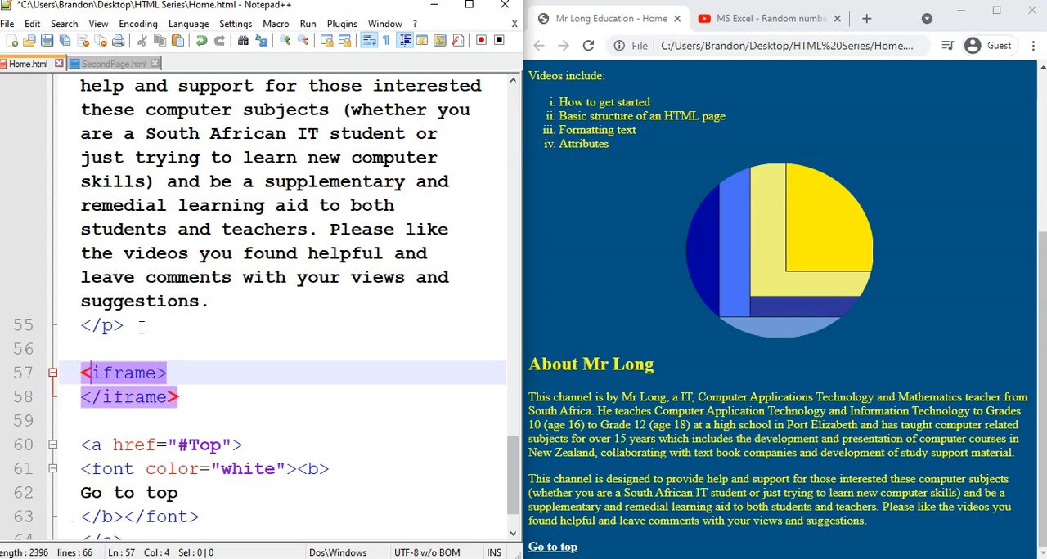
pyautogui.write('width="200')
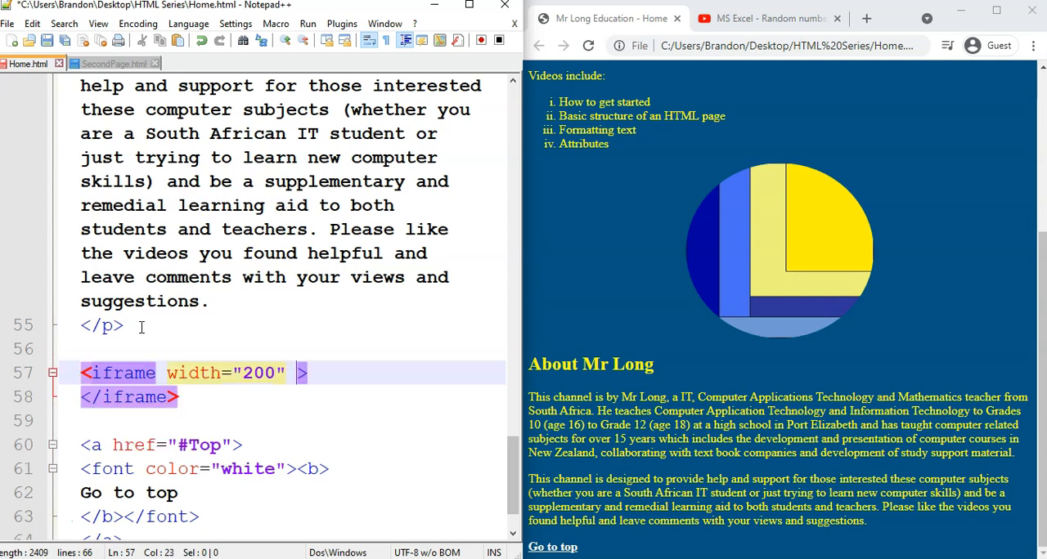
pyautogui.write('height=')
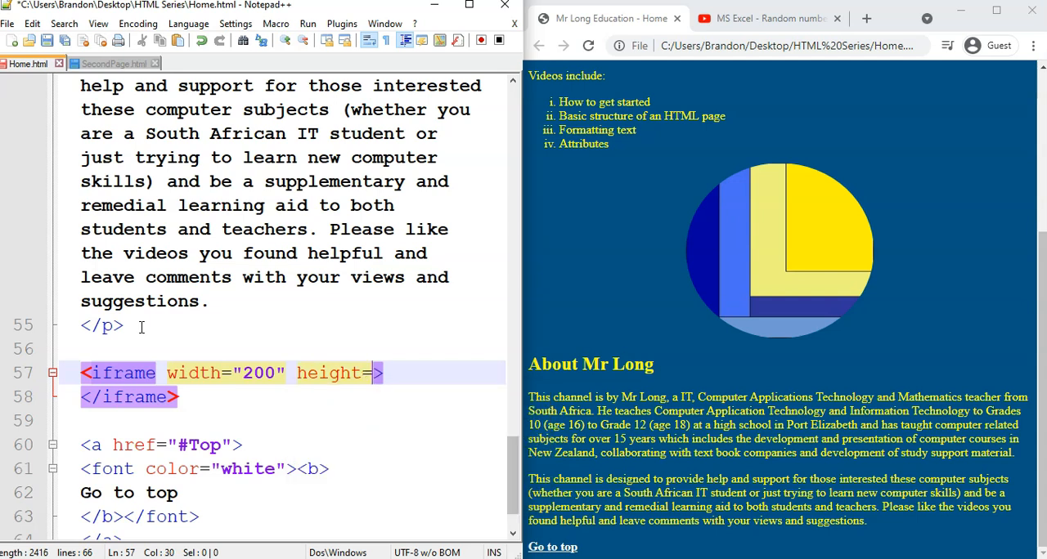
pyautogui.write('"180')
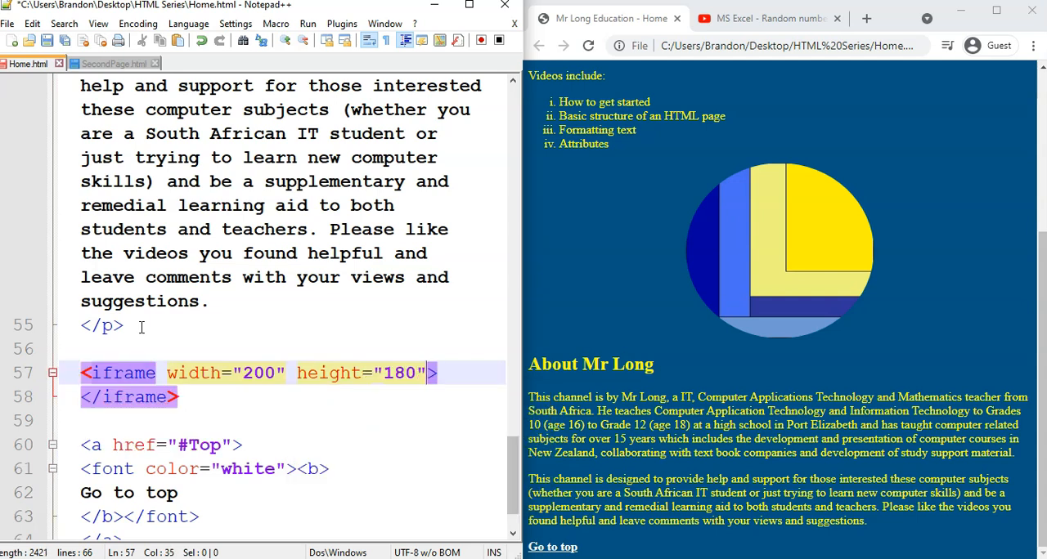
pyautogui.write('src="">')
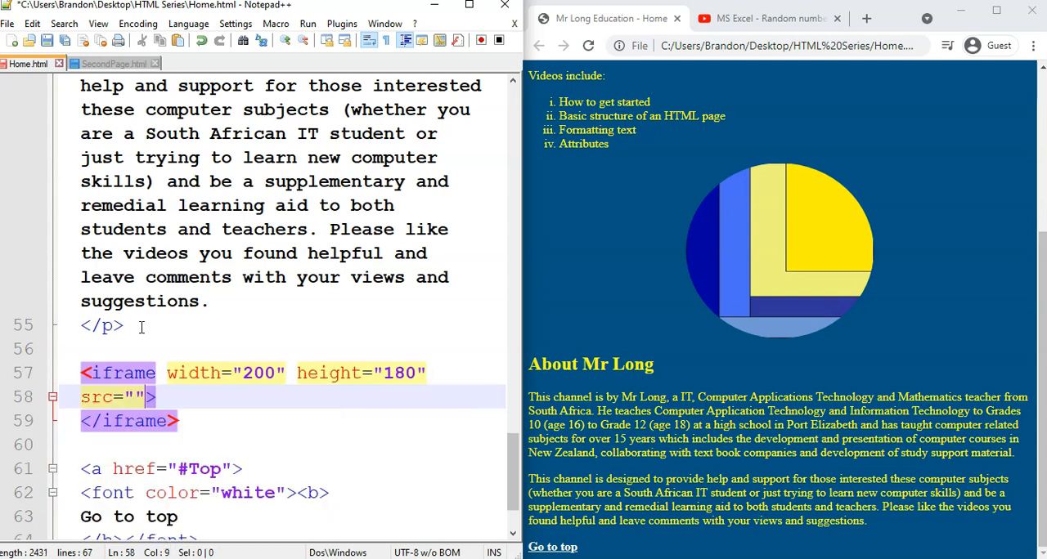
pyautogui.write('http://')
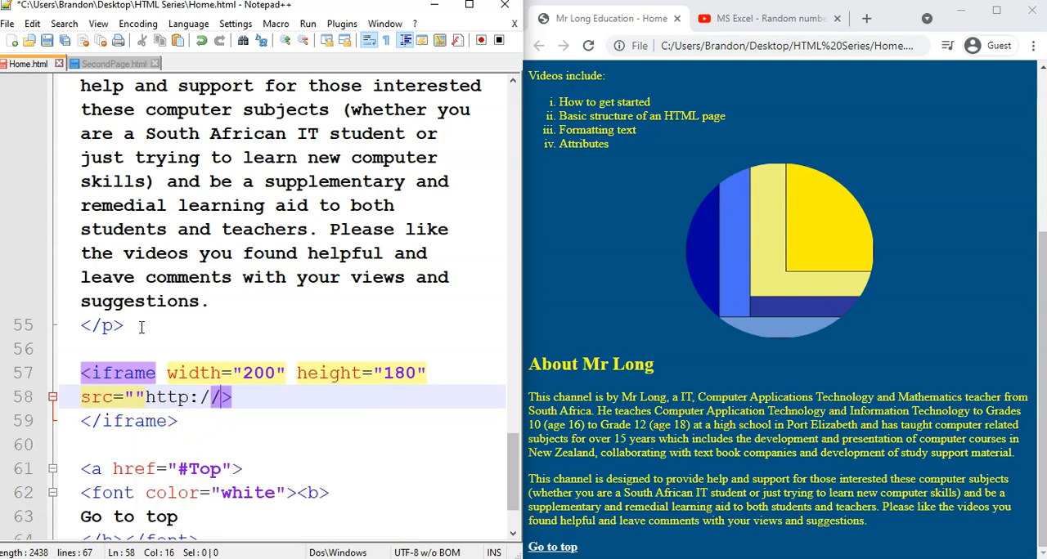
pyautogui.write('youtub')
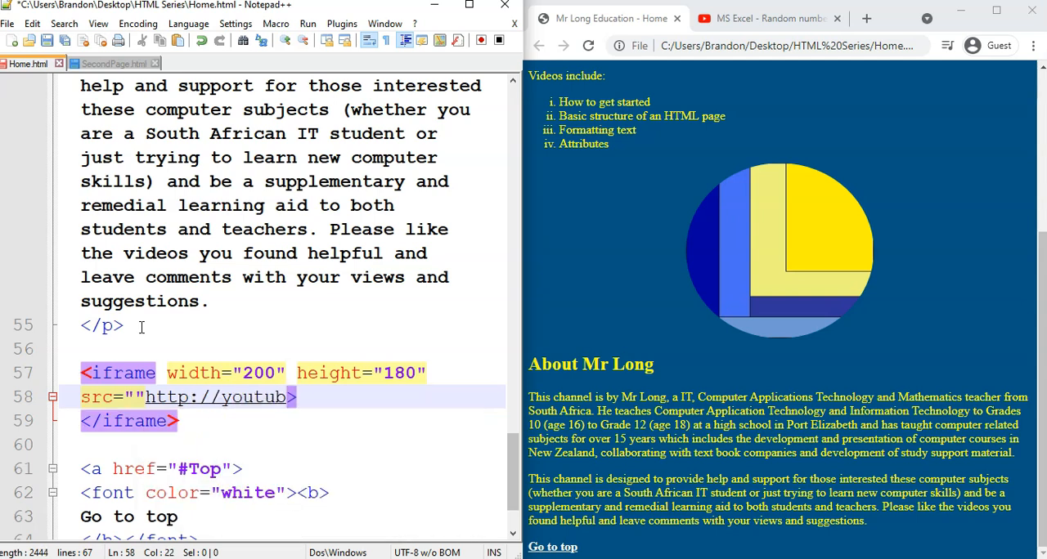
pyautogui.write('.com')
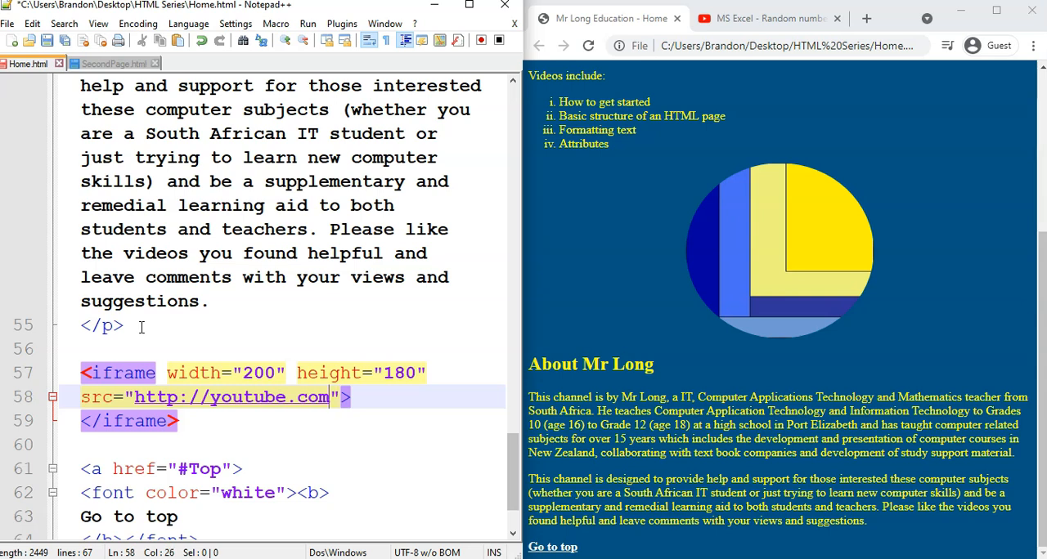
pyautogui.write('/embed/')
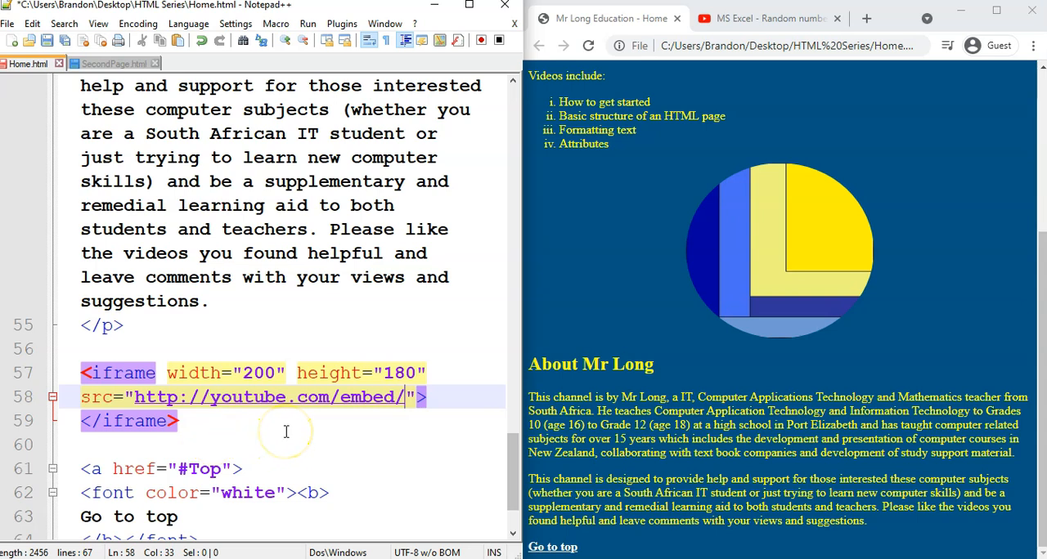
pyautogui.moveTo(811, 18)
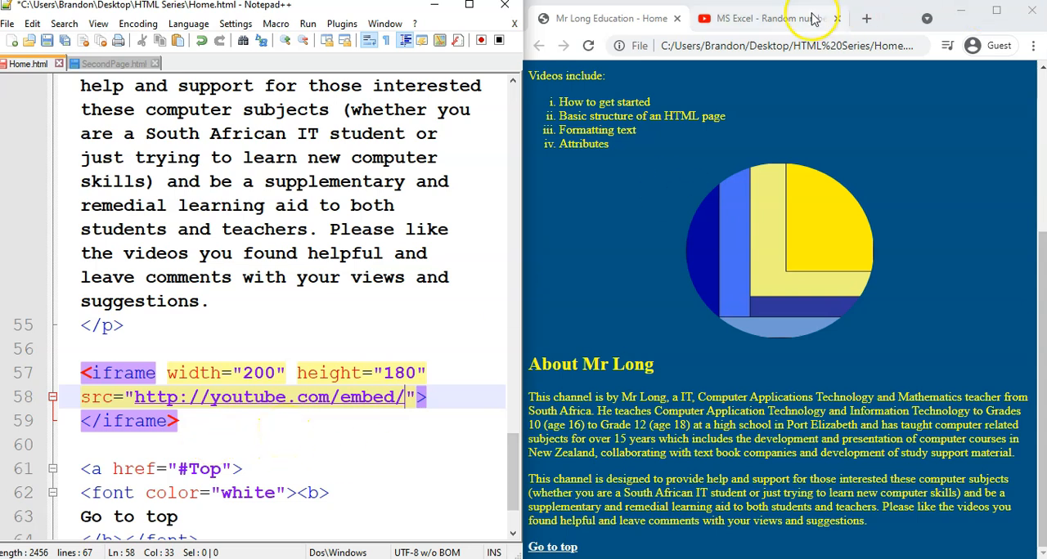
# Copy the Random numbers video ID fHe5D4vdSxE from YouTube Share into the iframe src.
pyautogui.click(793, 18)
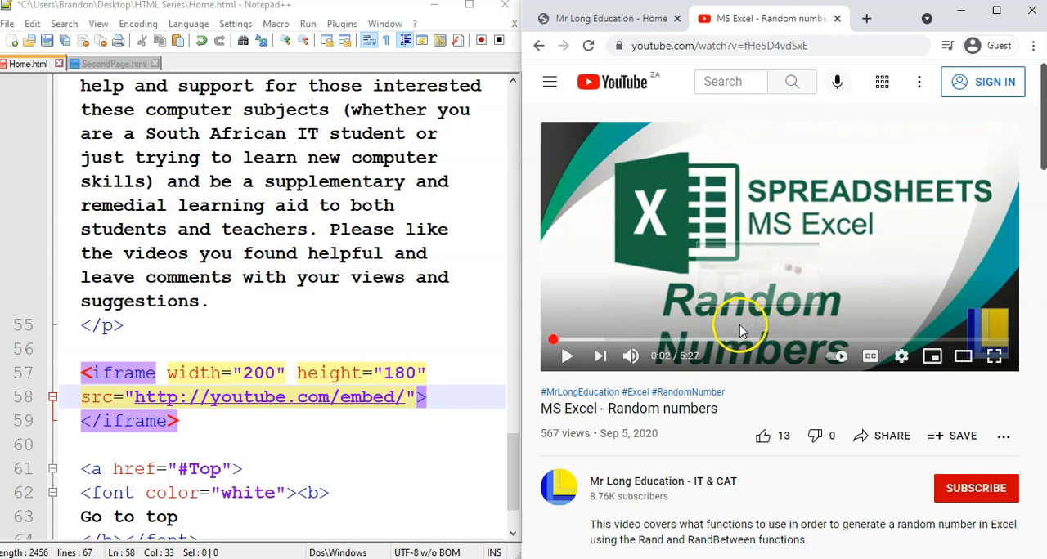
pyautogui.moveTo(799, 374)
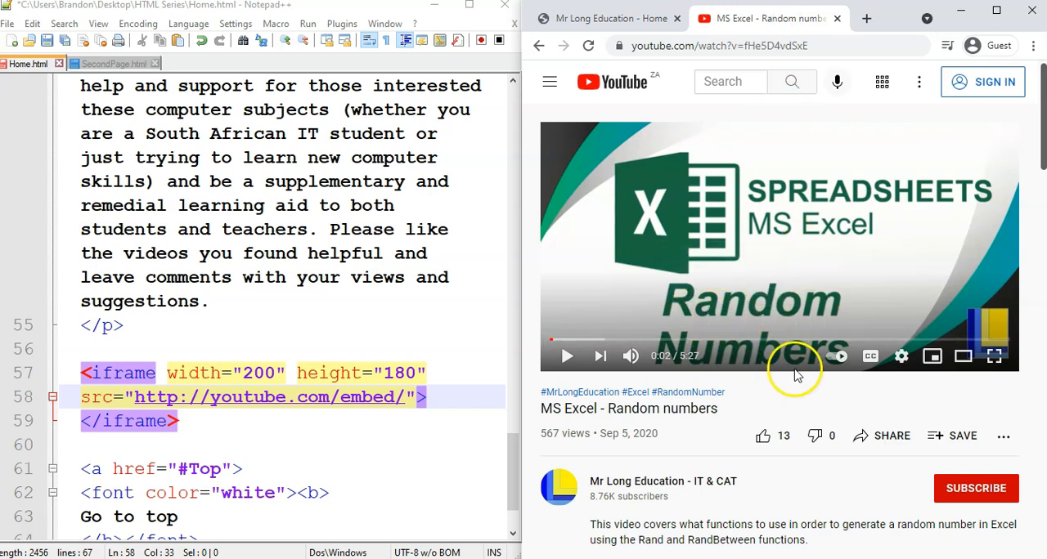
pyautogui.moveTo(903, 444)
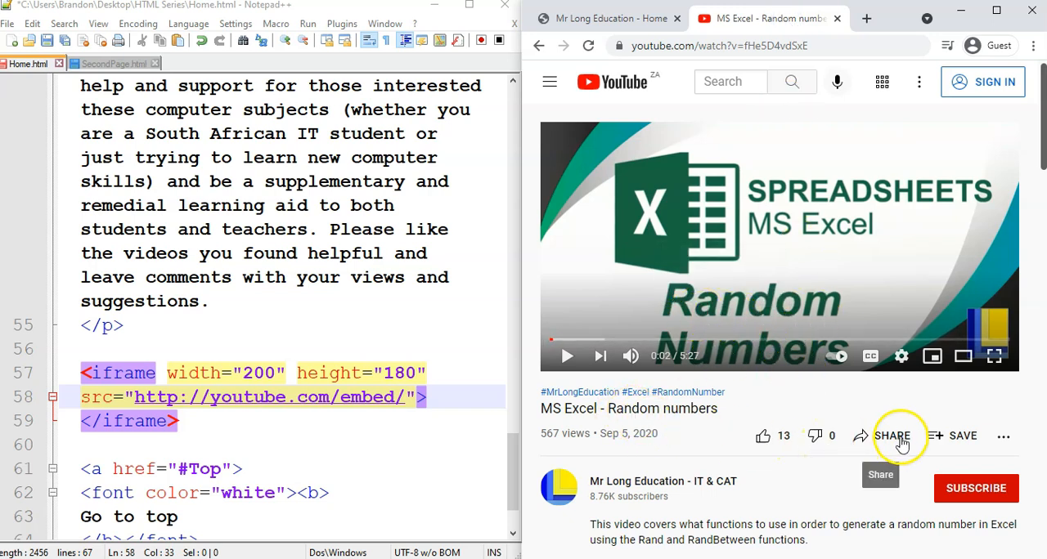
pyautogui.click(902, 435)
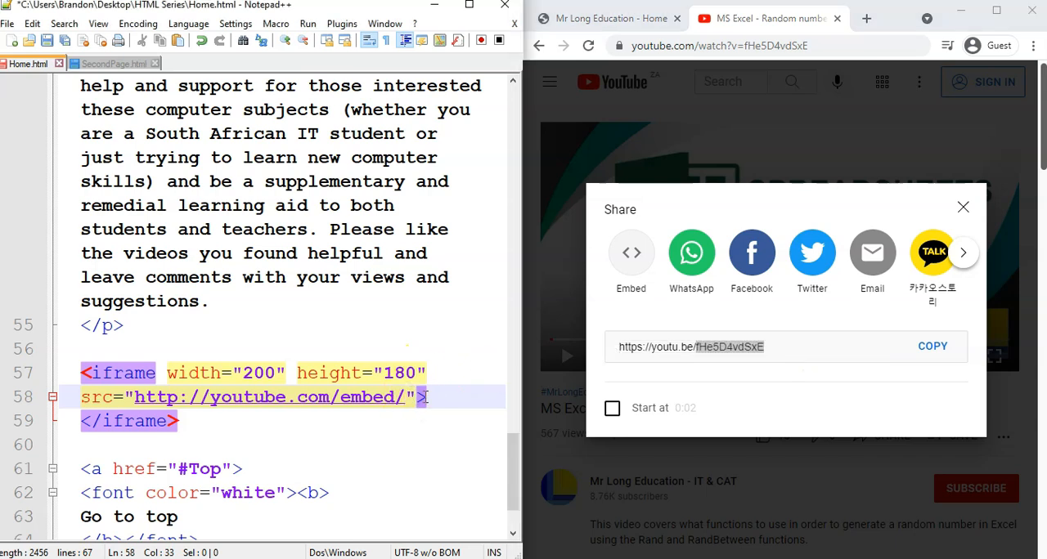
pyautogui.write('fHe5D4vdSxE')
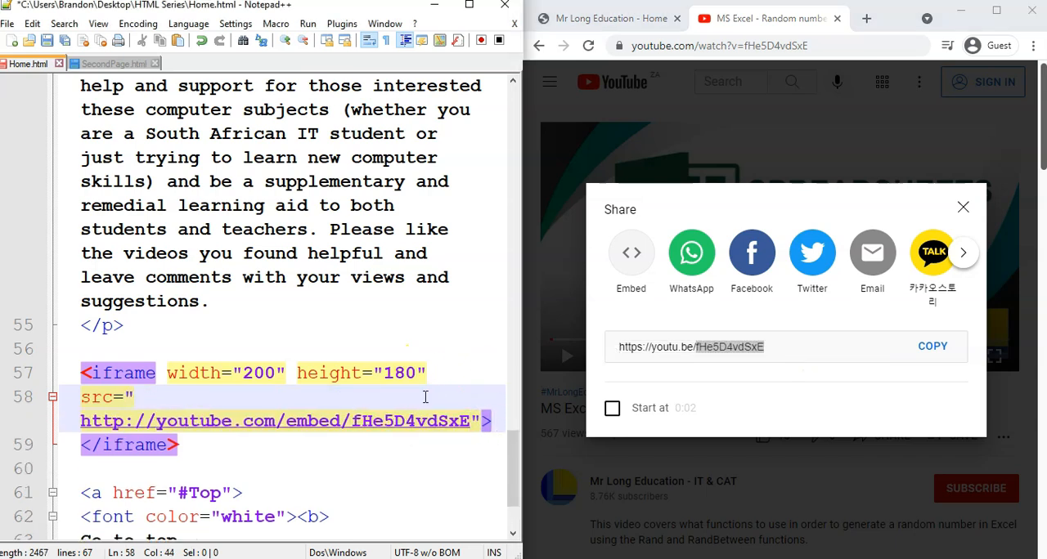
pyautogui.click(609, 18)
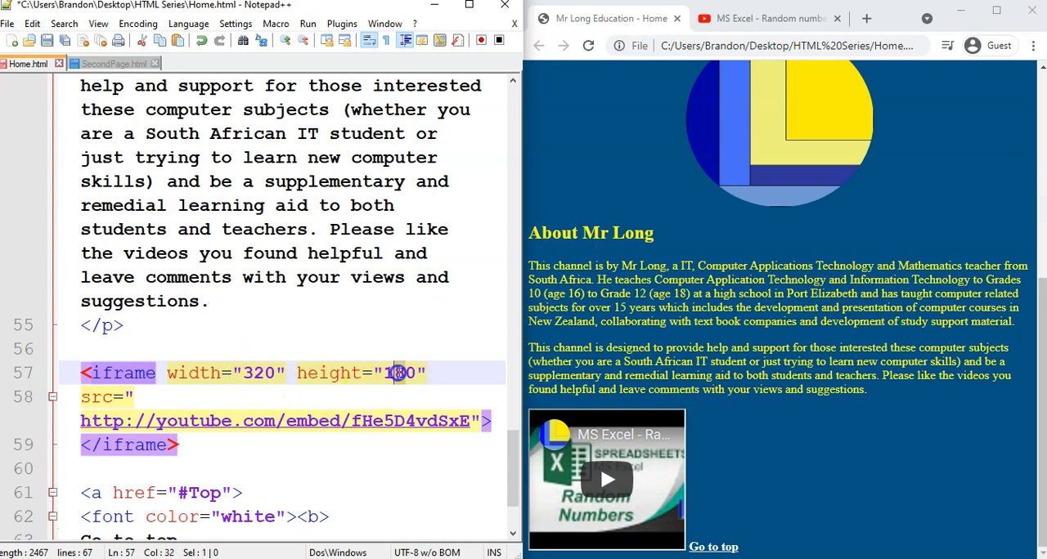
# Change the iframe height to 400.
pyautogui.write('4000')
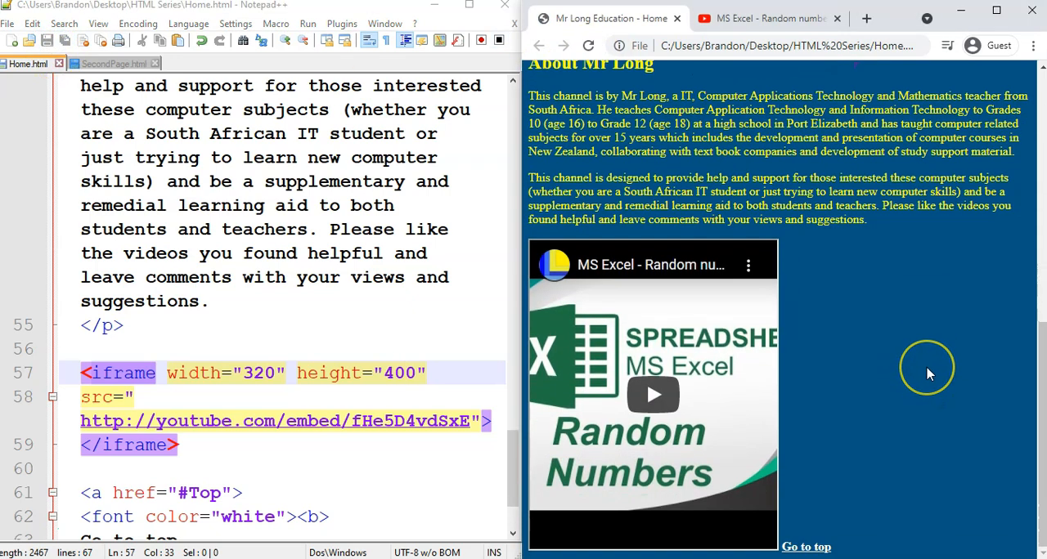
pyautogui.moveTo(220, 507)
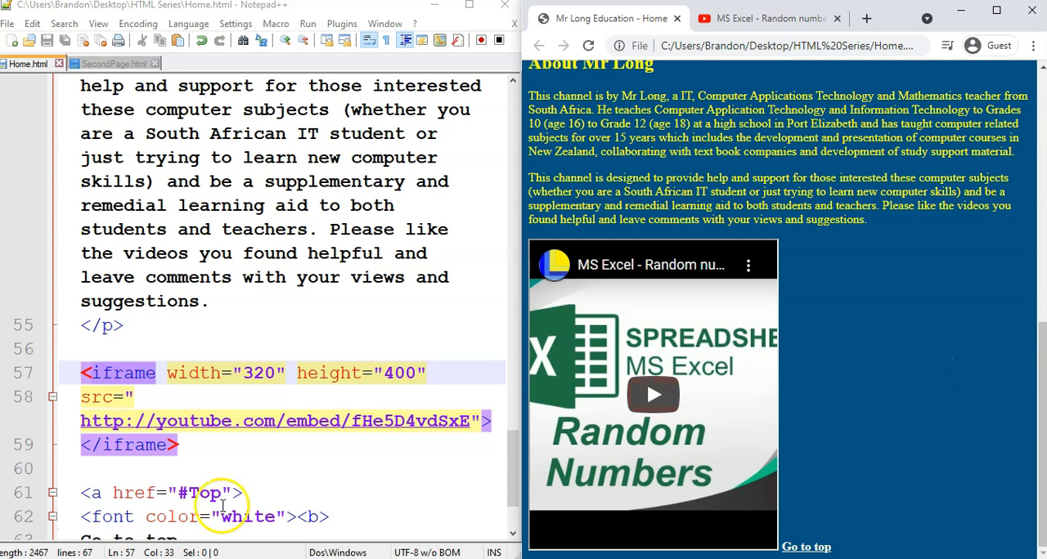
pyautogui.moveTo(763, 375)
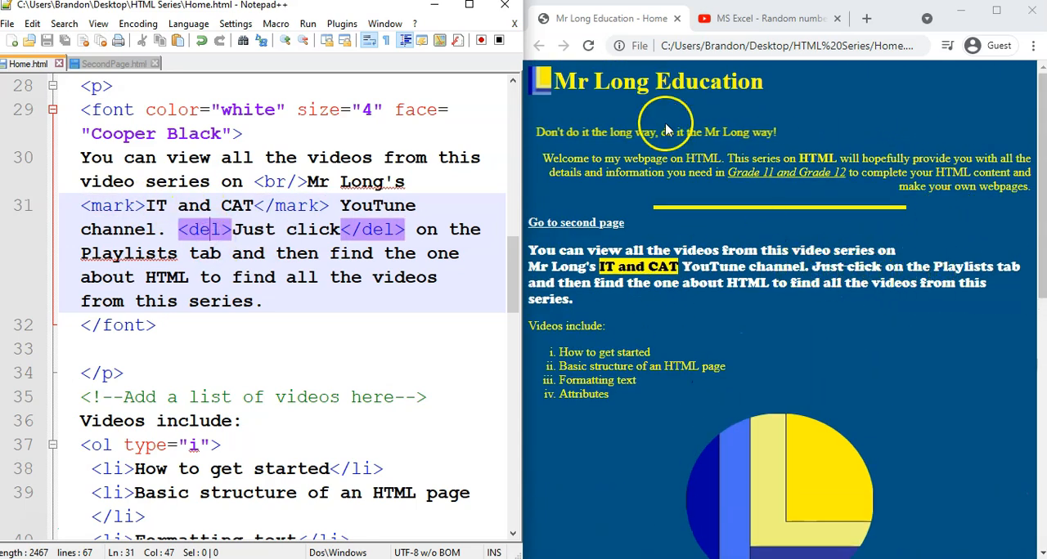
pyautogui.scroll(3)
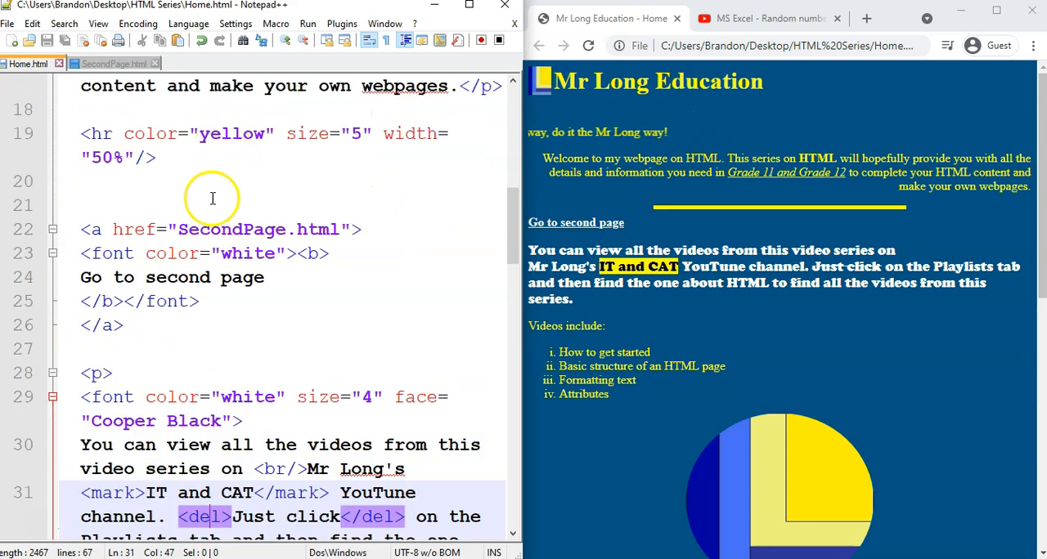
pyautogui.moveTo(128, 147)
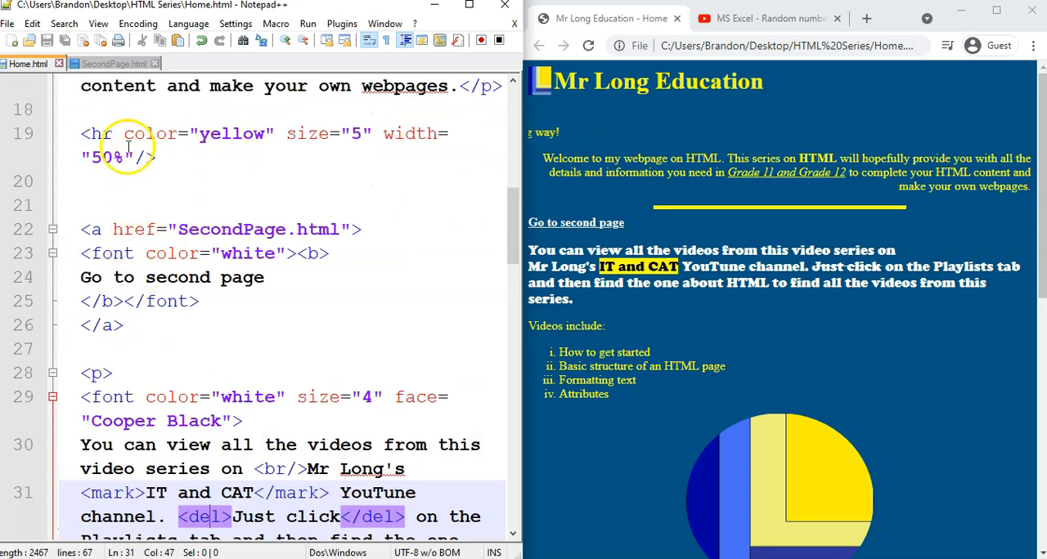